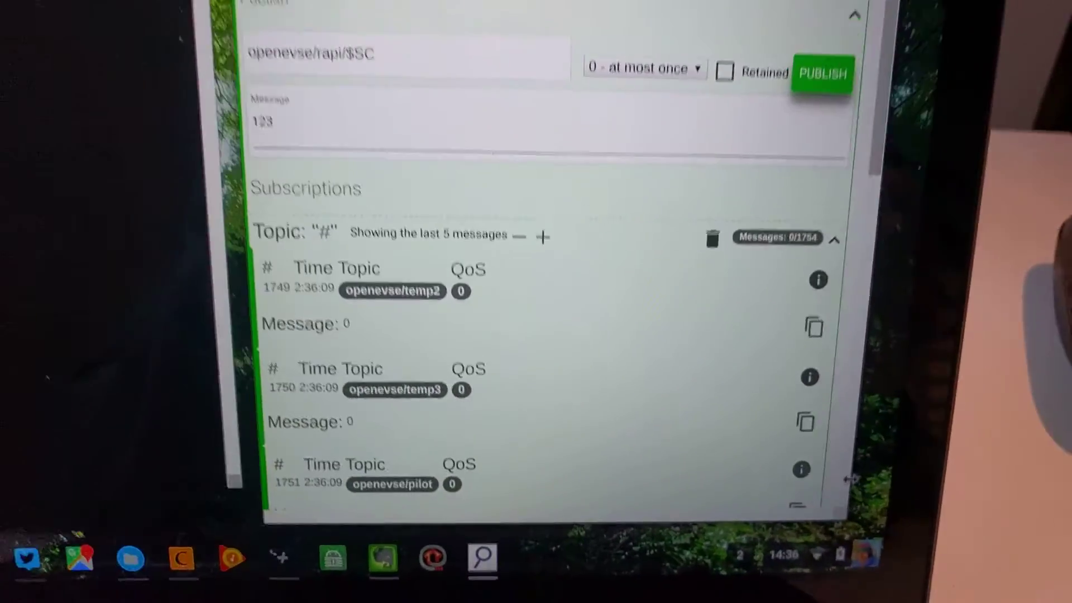
# - Publish payload 123 to openevse/rapi/$SC so the terminal logs $SC 123
pyautogui.scroll(-3)
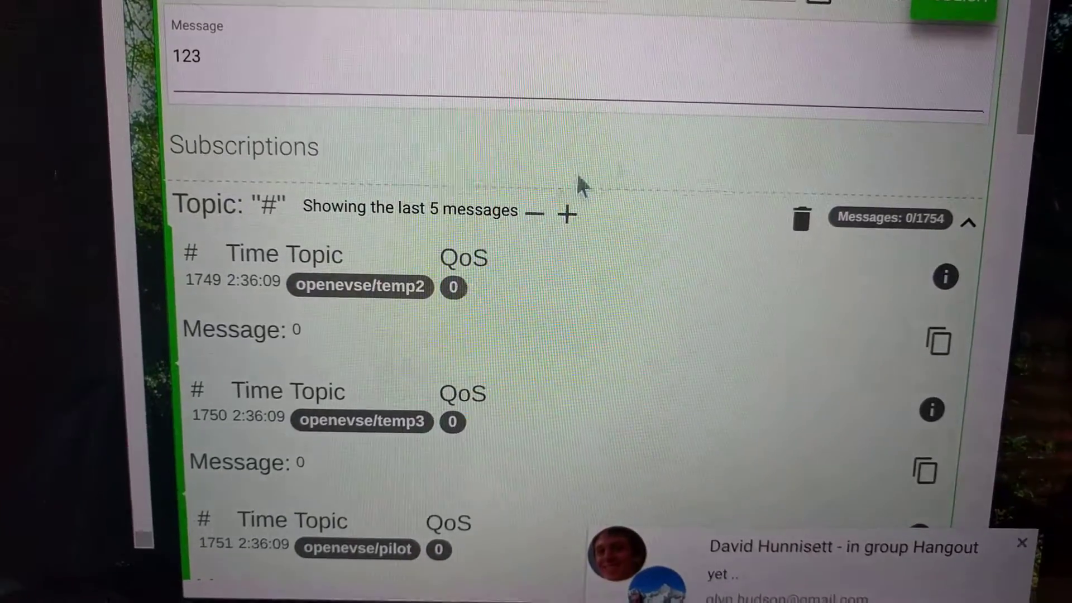
pyautogui.scroll(3)
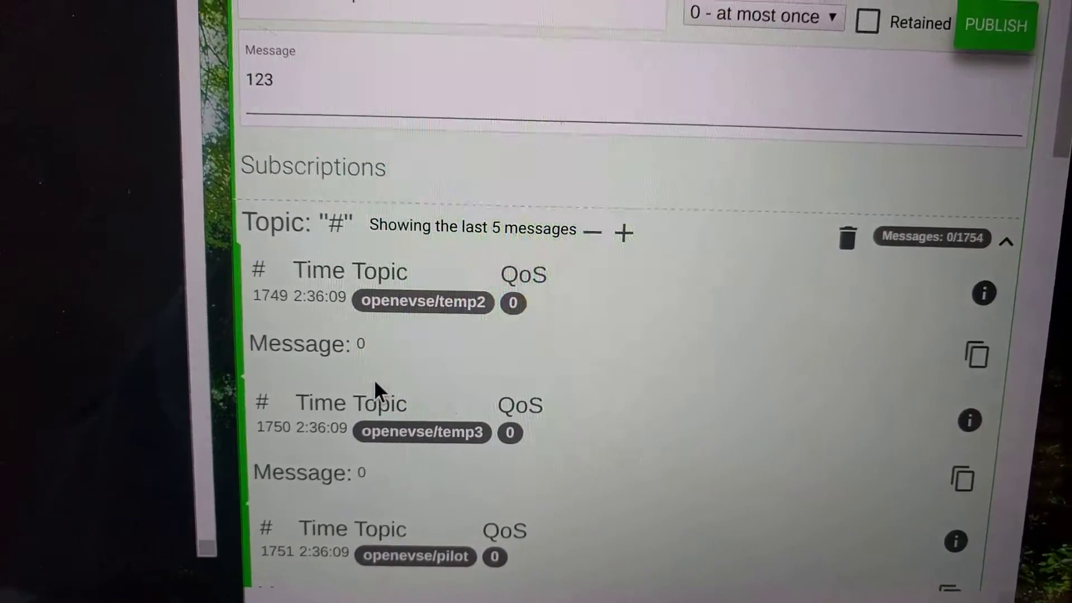
pyautogui.scroll(3)
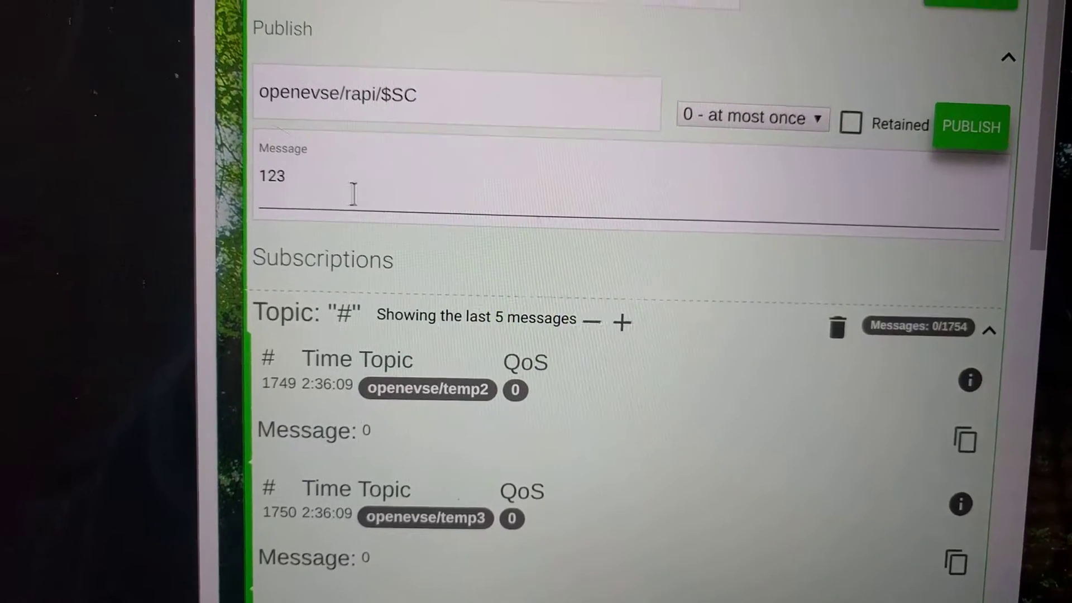
pyautogui.scroll(3)
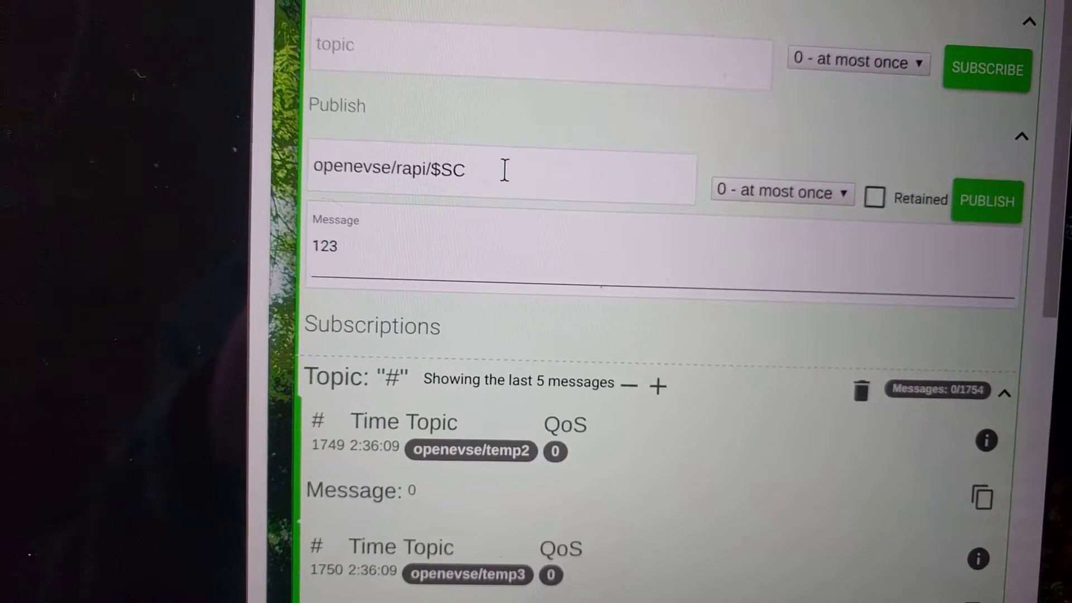
pyautogui.scroll(-3)
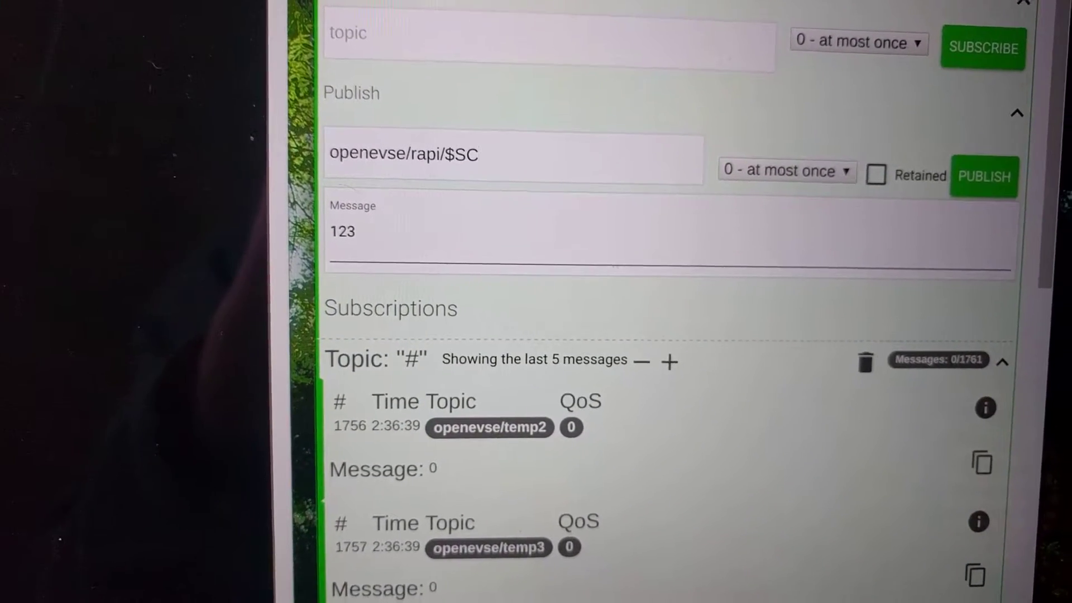
pyautogui.scroll(-3)
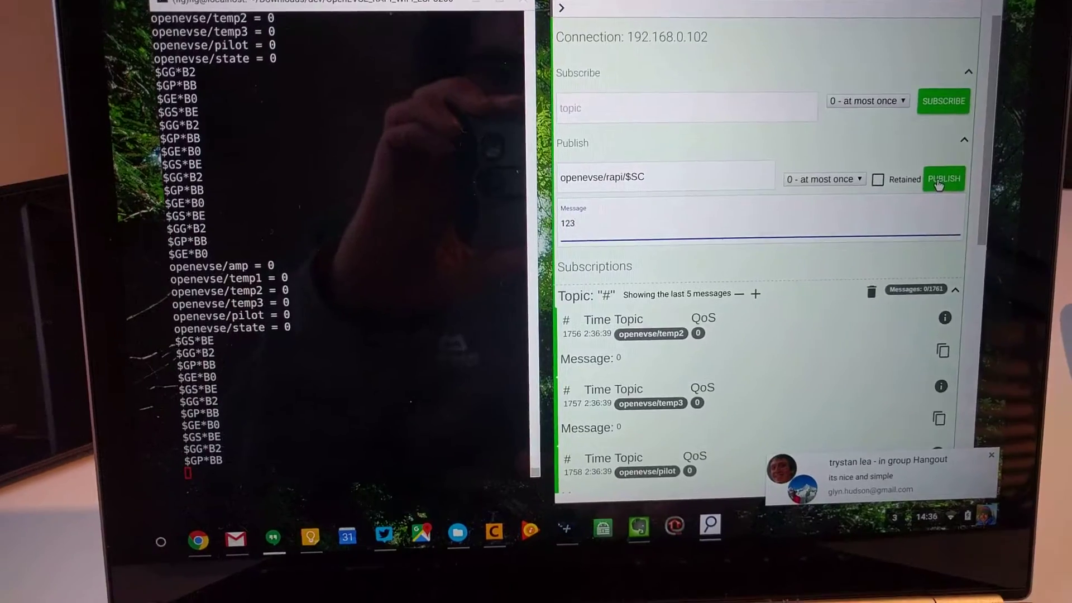
pyautogui.click(944, 178)
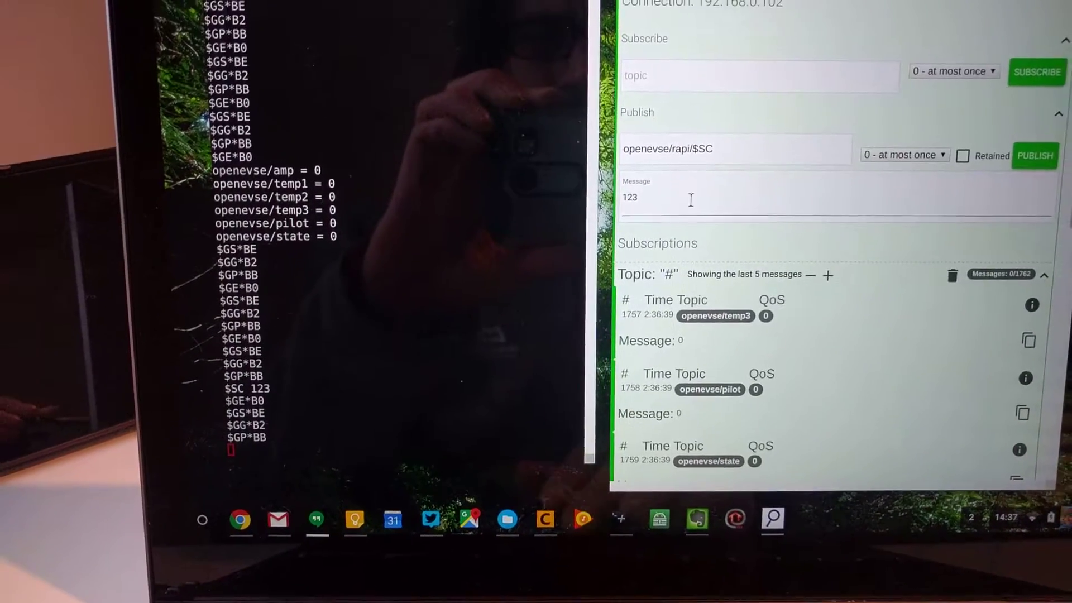
pyautogui.click(1034, 156)
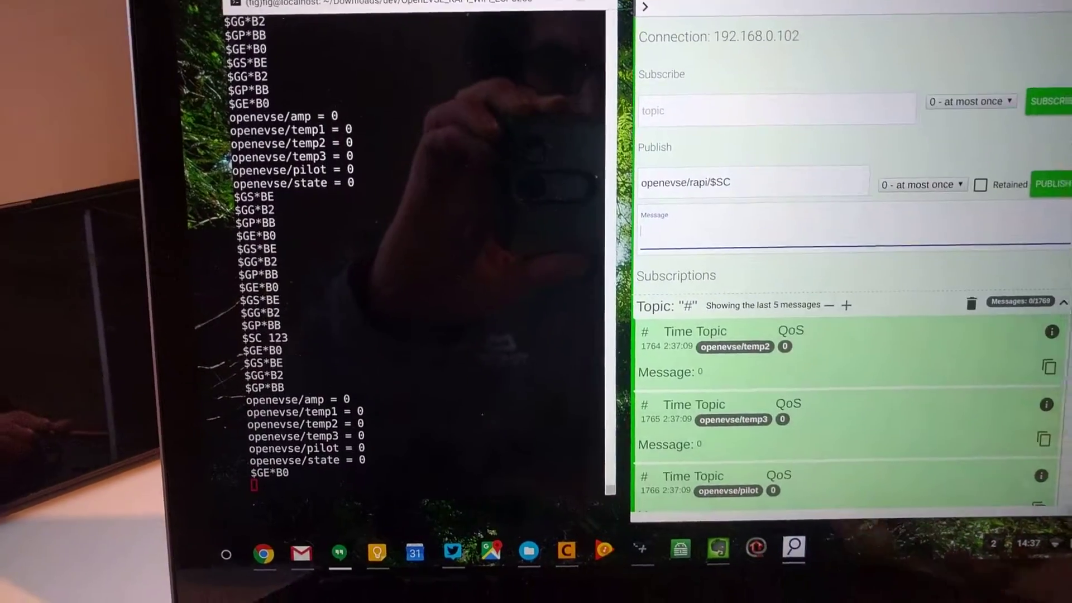